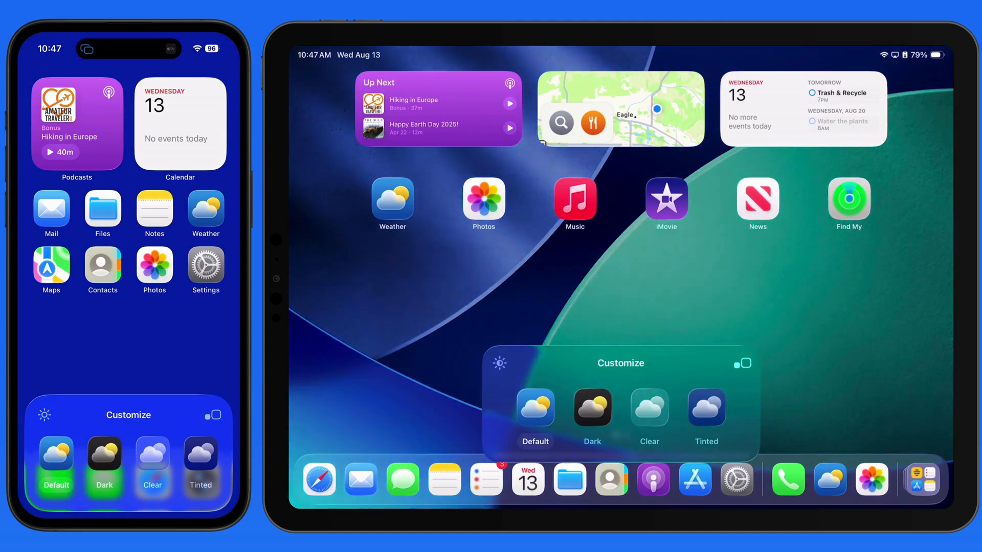
- Switch the iPhone home screen to large app icons with labels hidden
click(743, 363)
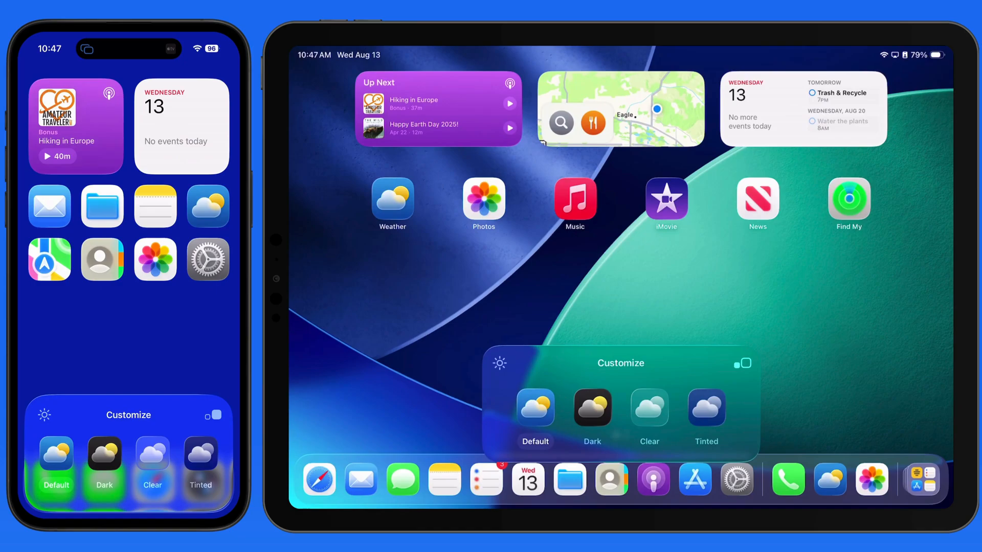
click(744, 363)
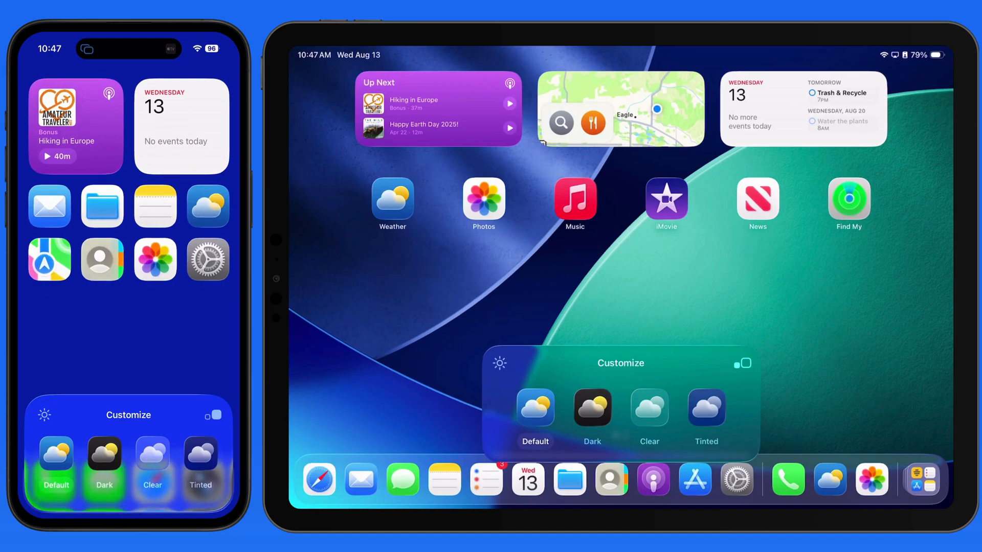
click(535, 408)
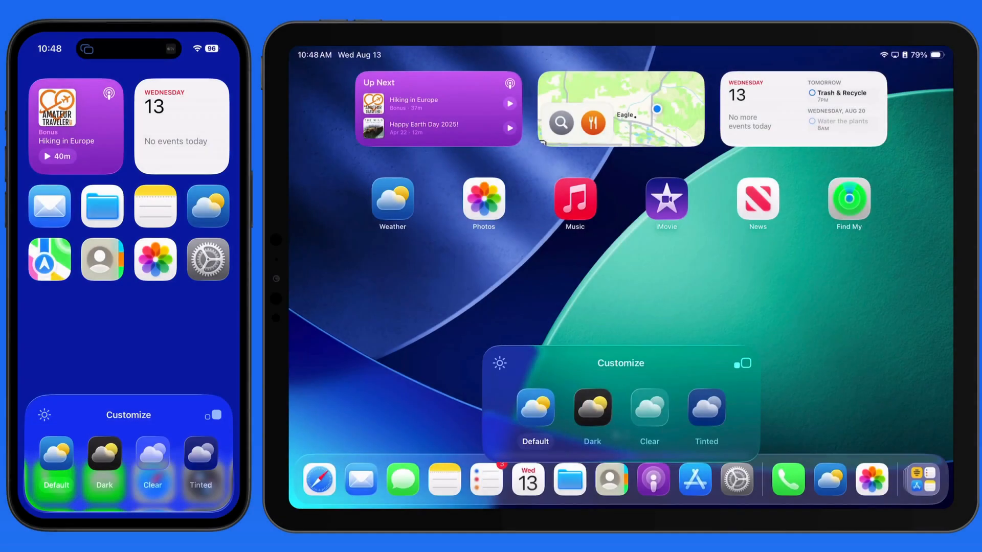
- Apply the Dark icon style set to Always on iPad, and Clear icons on iPhone
click(104, 454)
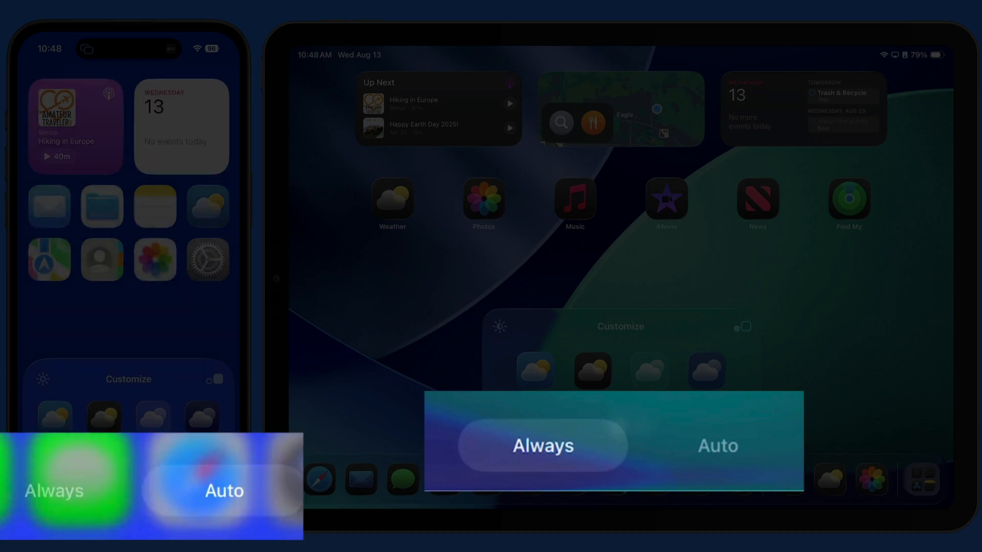
click(541, 444)
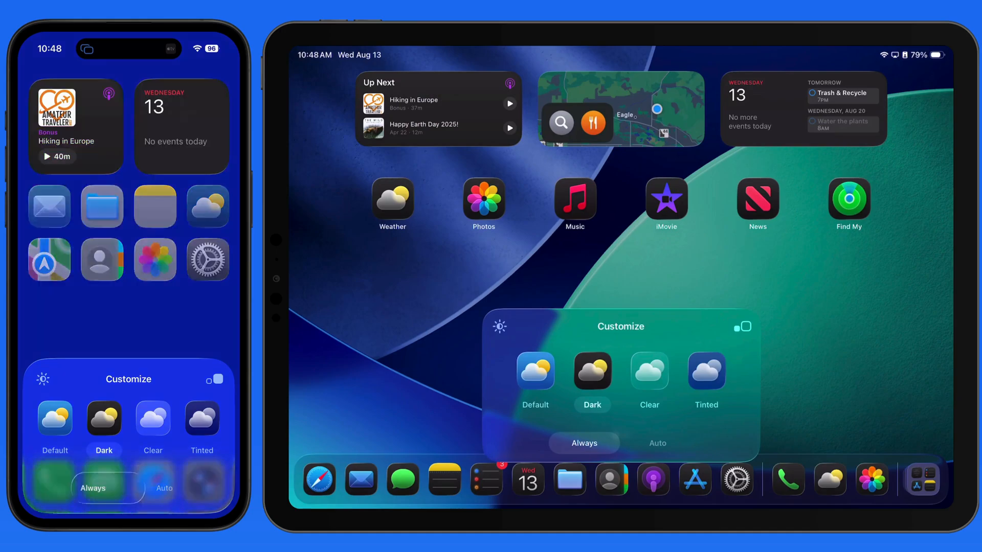
click(648, 376)
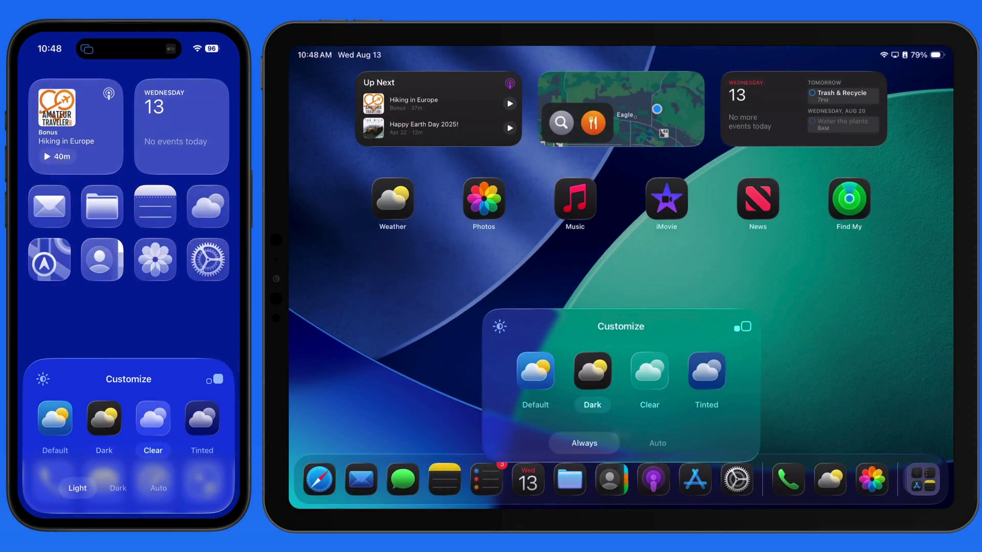
- Give the iPad Clear icons, trying Dark and Auto before settling on Dark
click(567, 443)
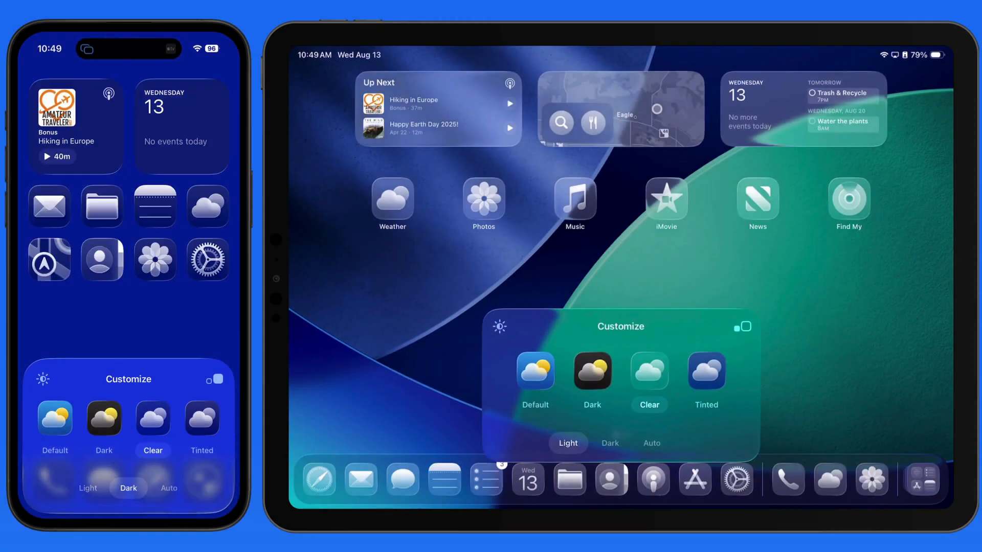
click(608, 442)
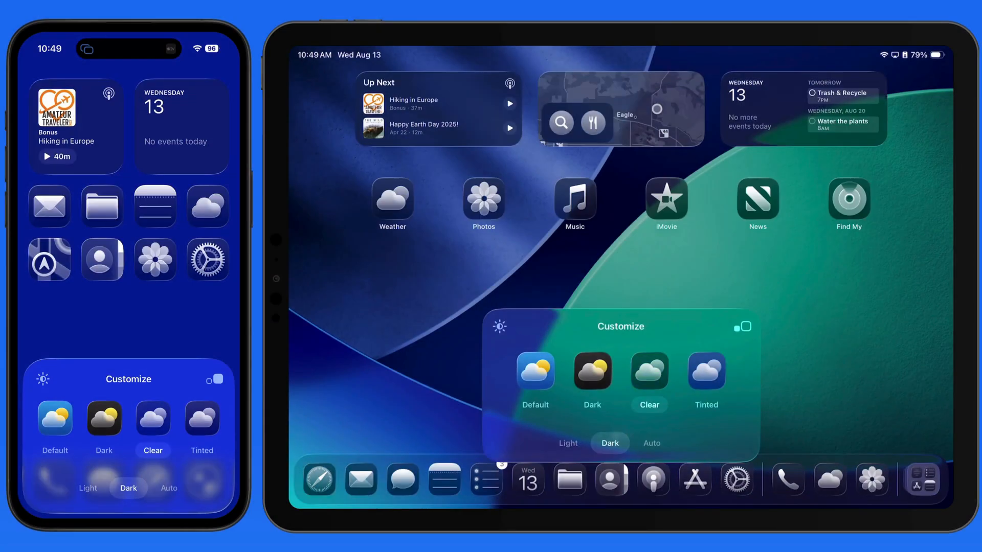
click(651, 443)
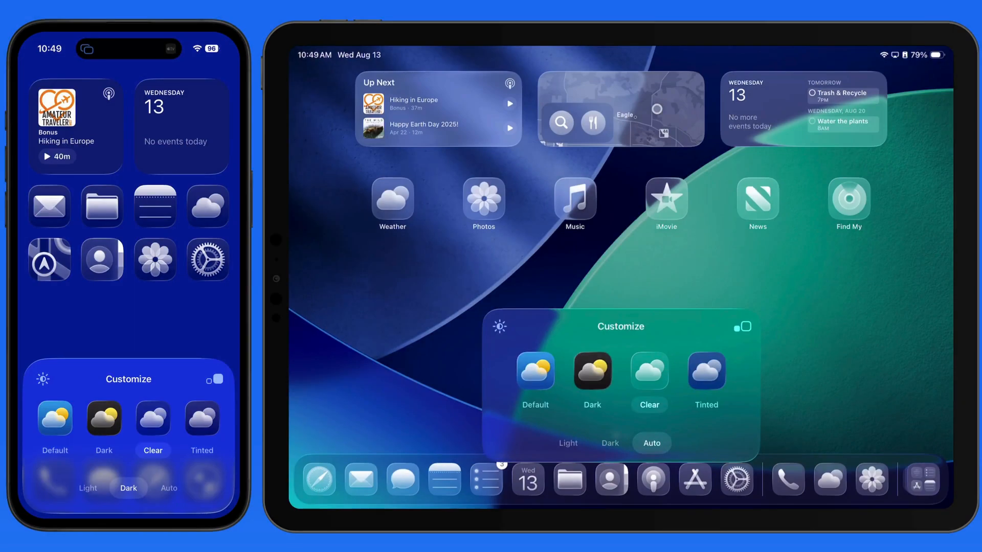
click(609, 443)
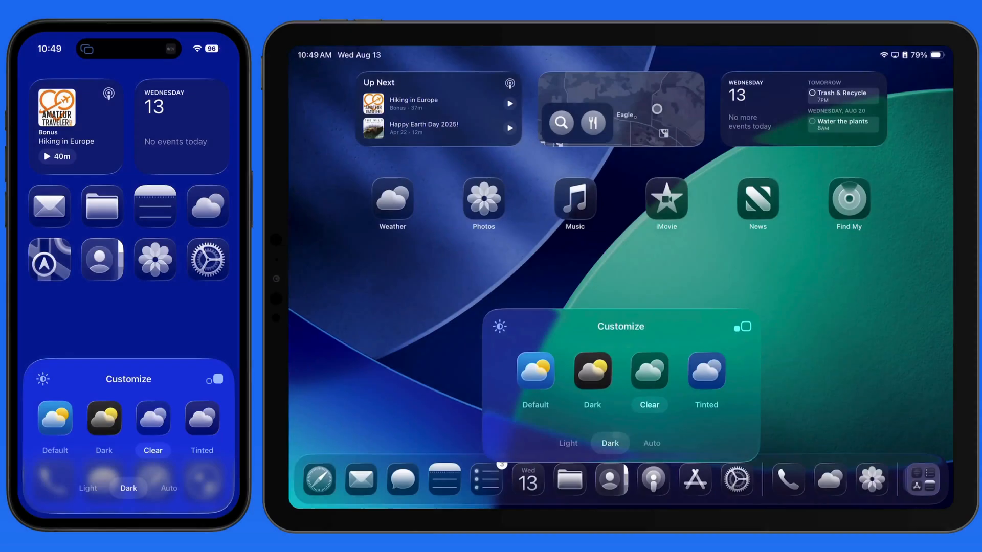
- Apply Tinted icons with a wallpaper-picked colour in Light mode
click(200, 420)
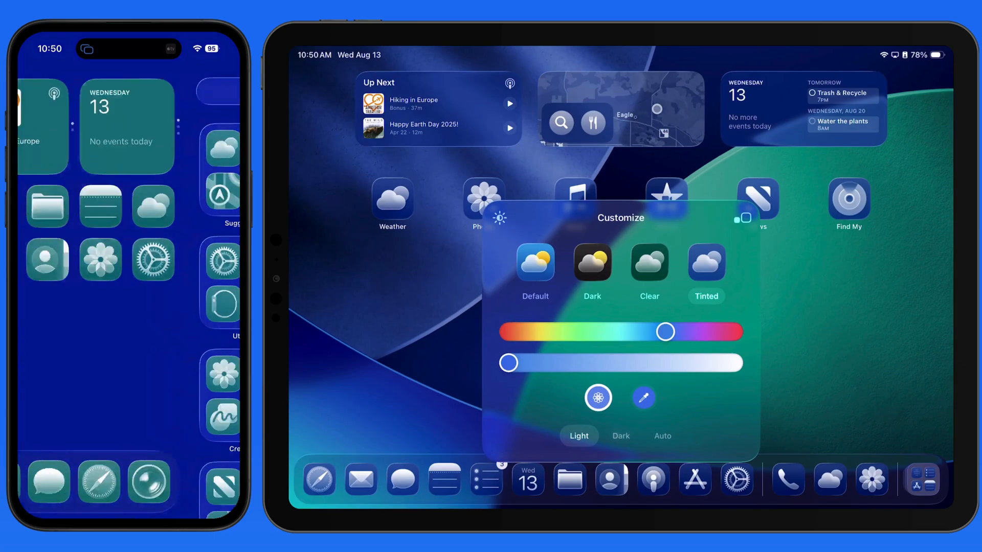
click(598, 397)
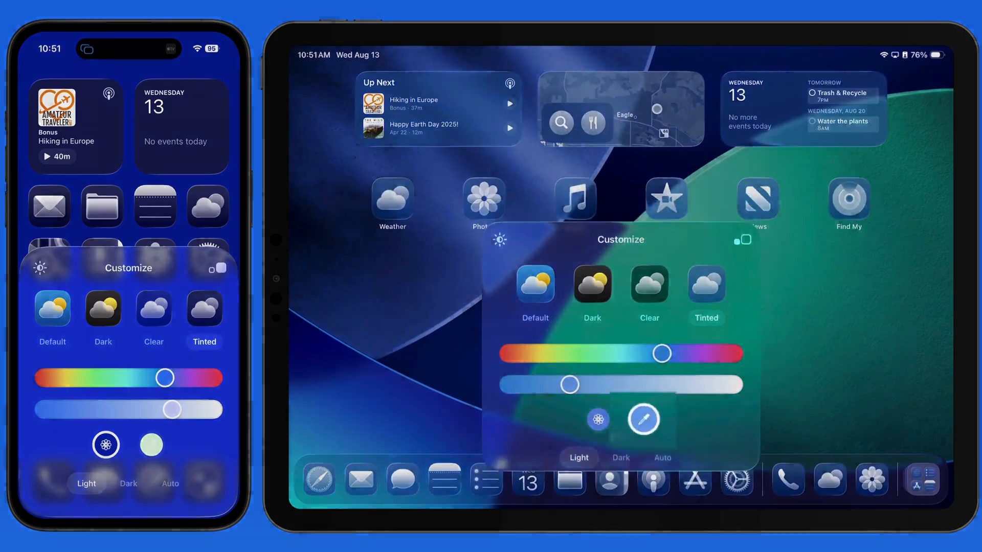
click(643, 420)
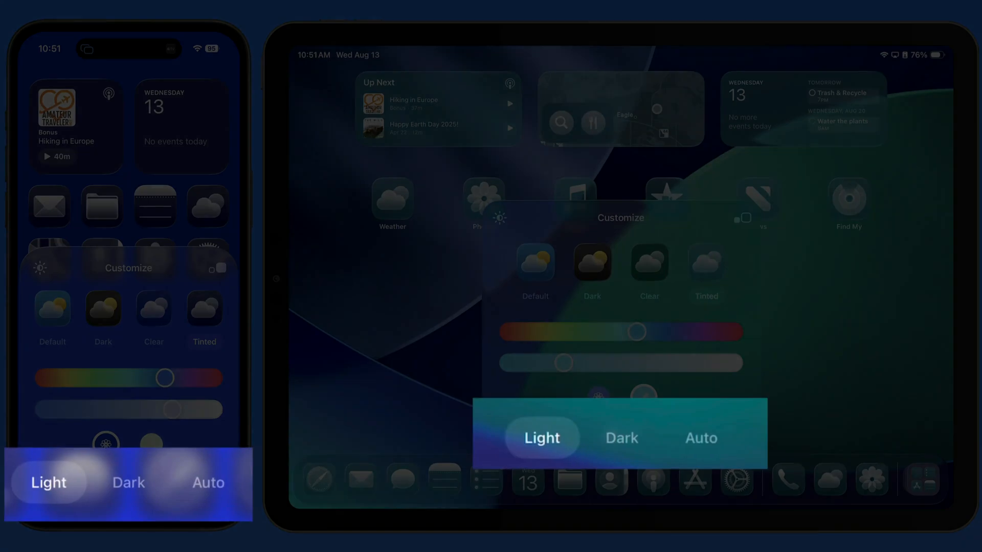
- Set the iPad's tinted icons to Dark and launch Settings on the iPhone
click(541, 438)
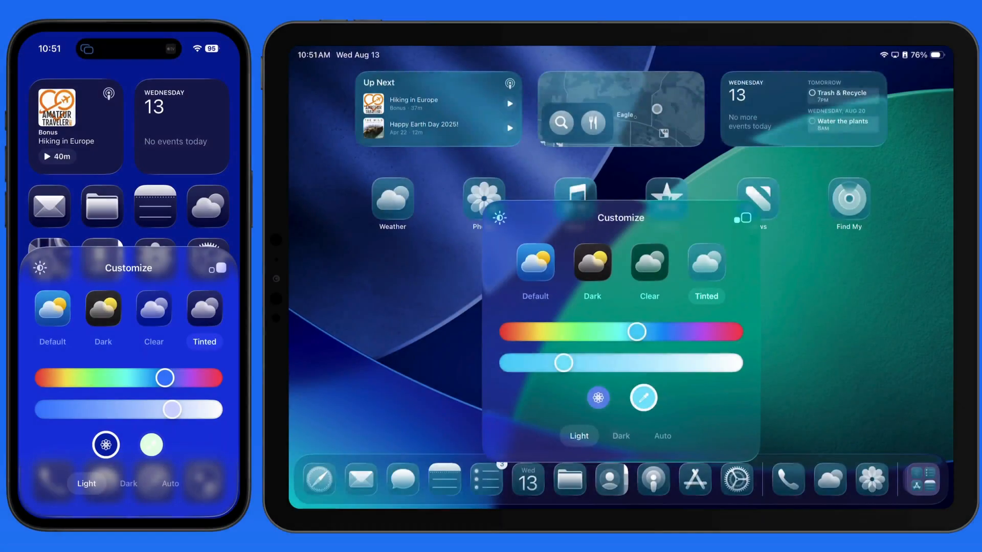
click(620, 436)
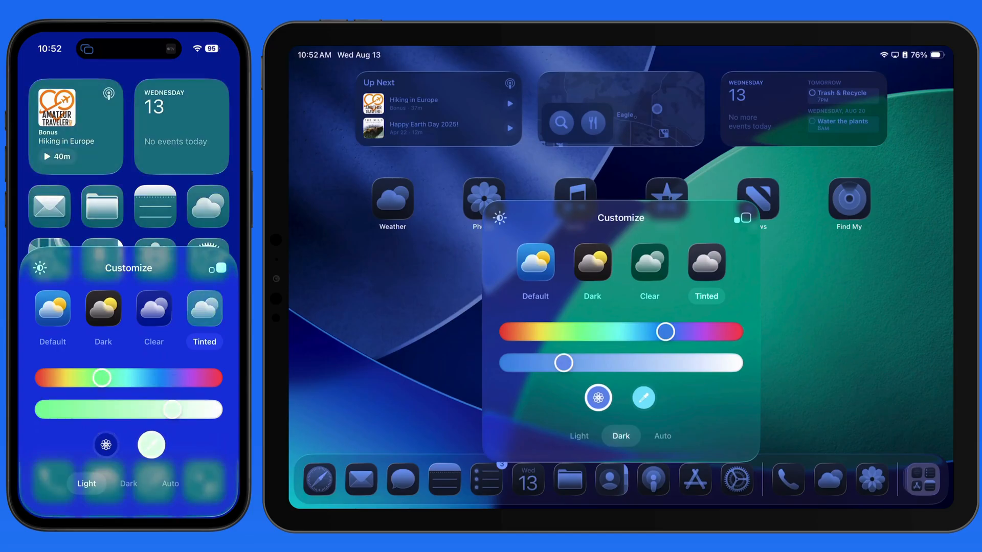
click(129, 483)
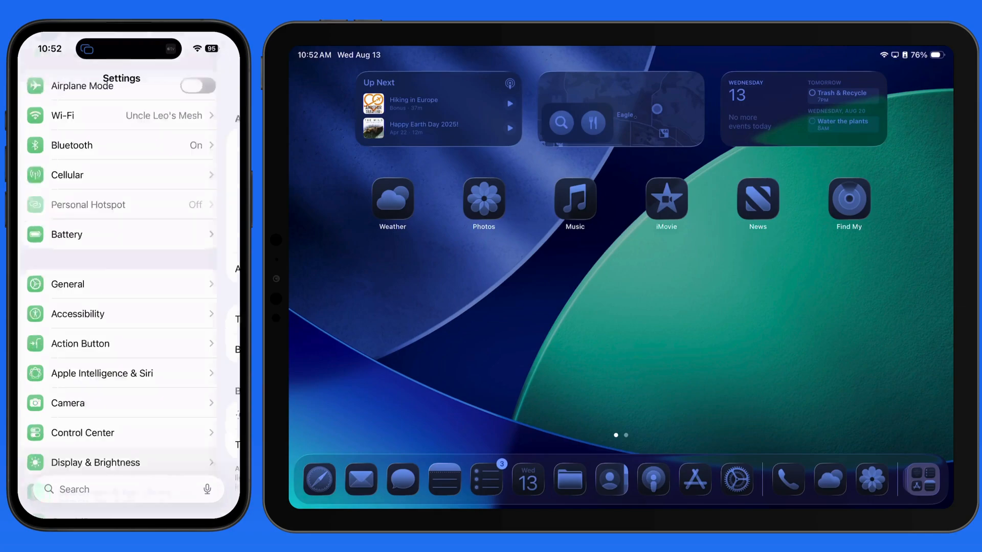
- Set the iPhone appearance to Dark in Display & Brightness and go home
click(95, 462)
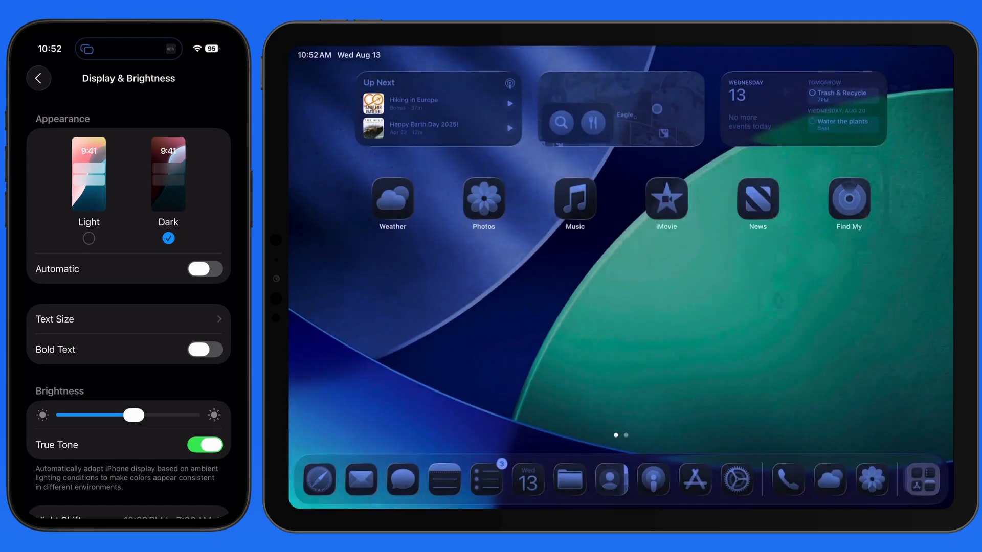
click(526, 479)
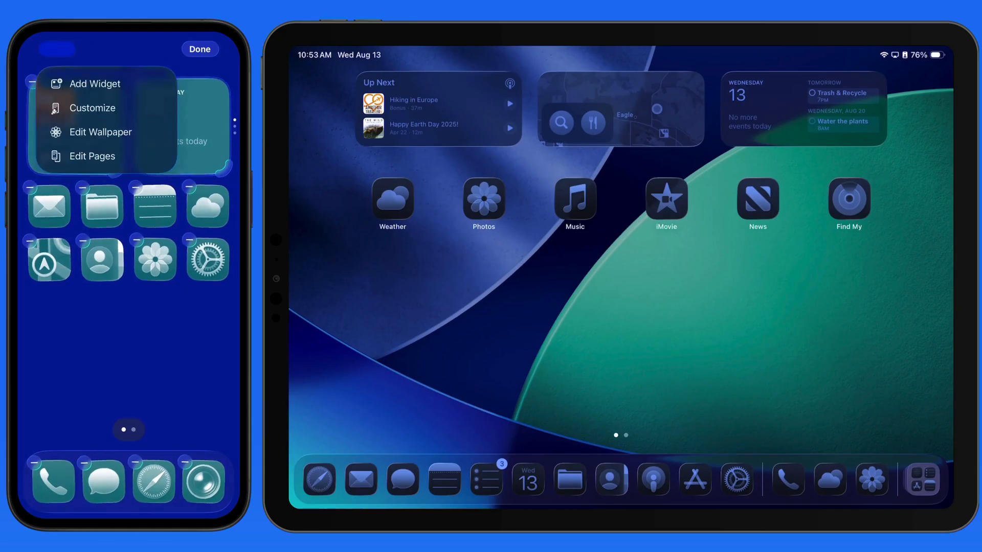
- Restore the iPhone's Default full-colour icons from the Customize panel
click(92, 108)
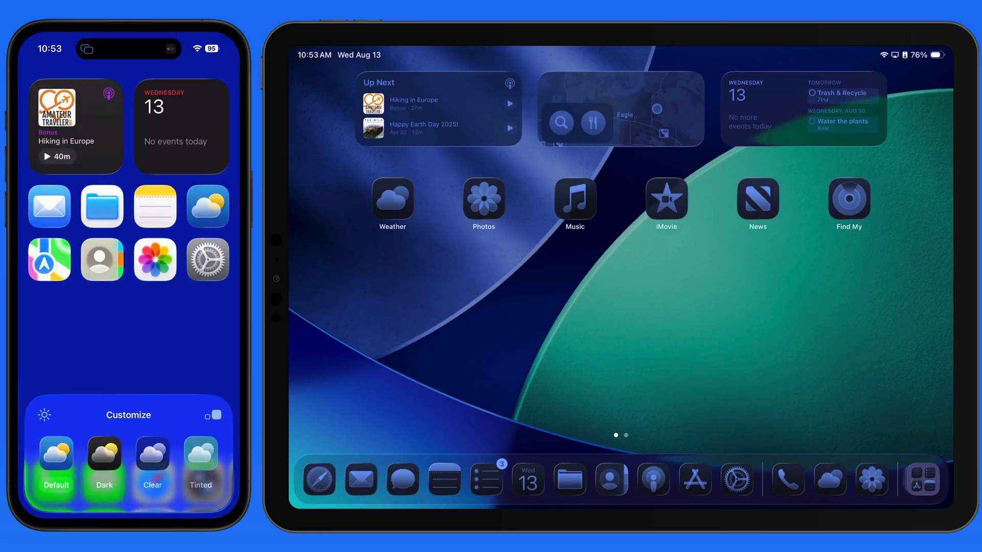
click(213, 415)
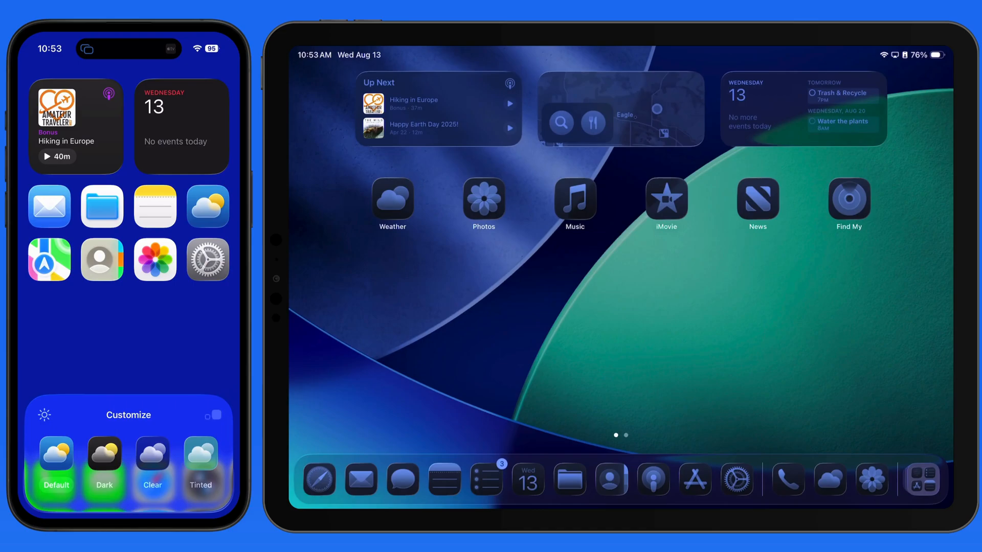